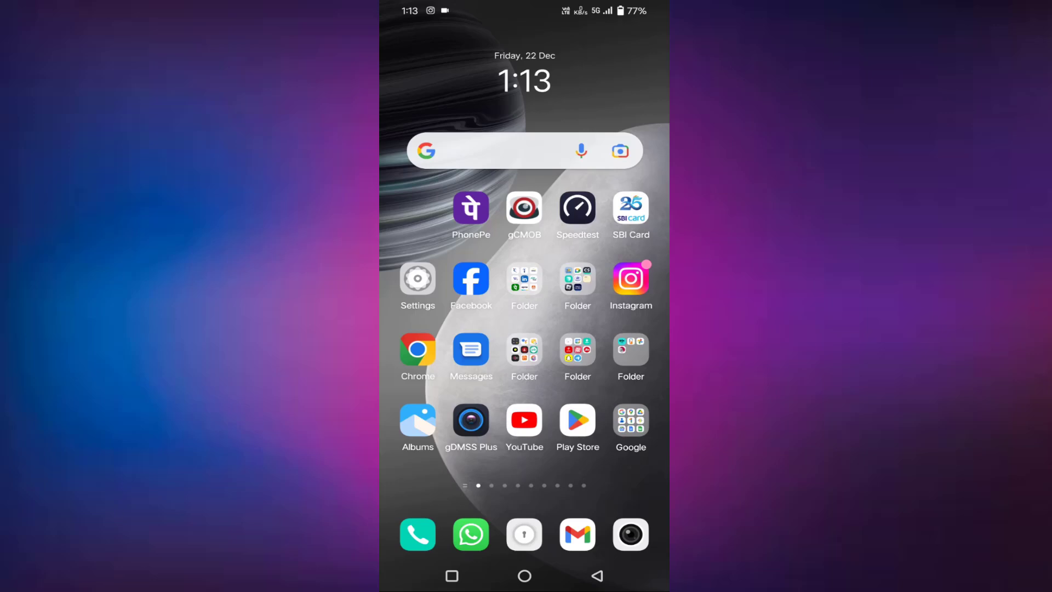
# Step: Search Play Store for 'jio', start the JioCinema update and return home
pyautogui.click(576, 420)
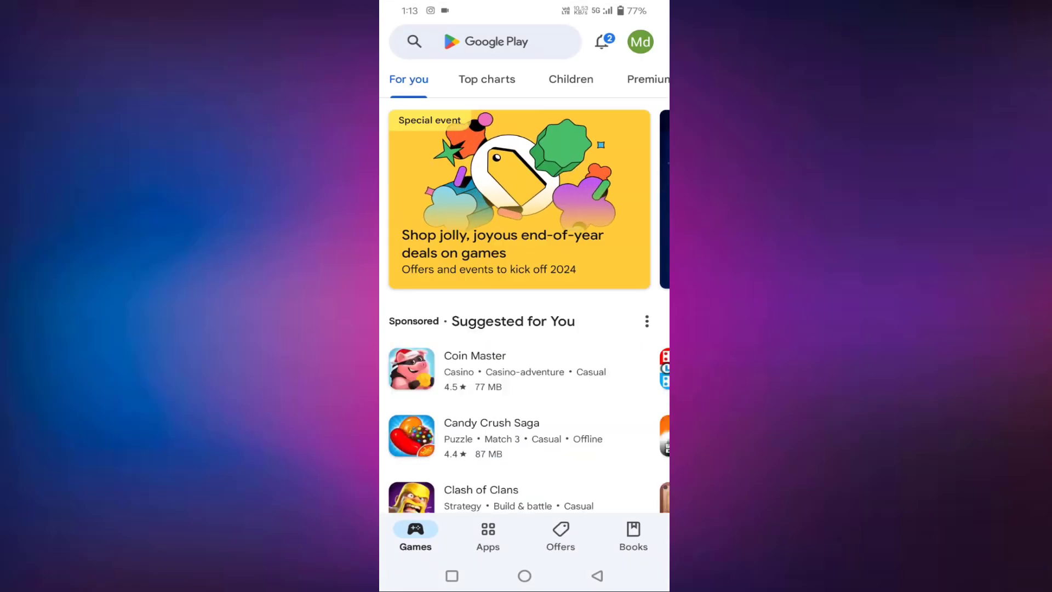
pyautogui.click(483, 42)
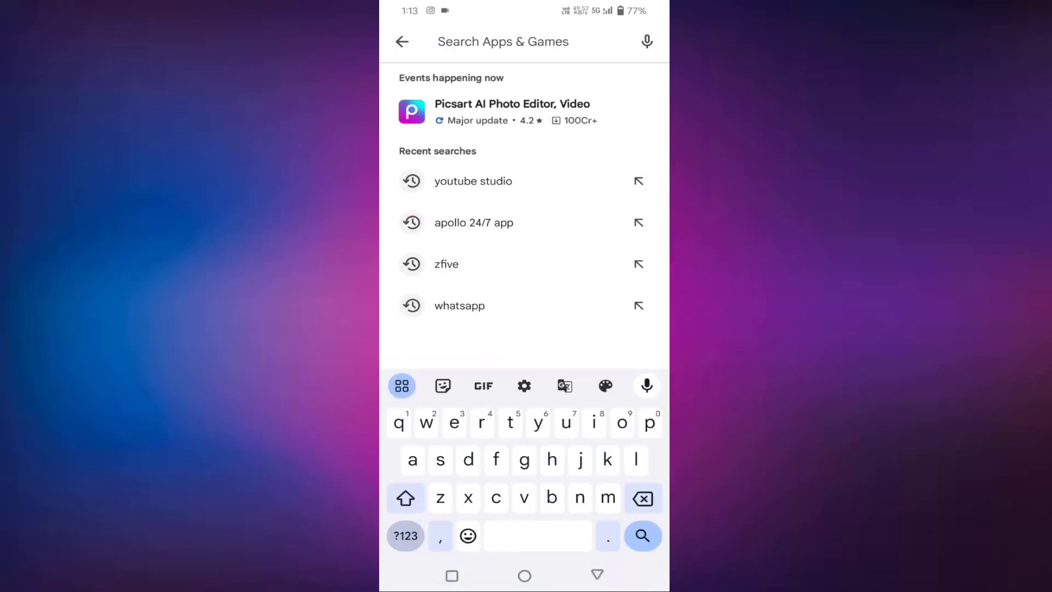
pyautogui.write('jio')
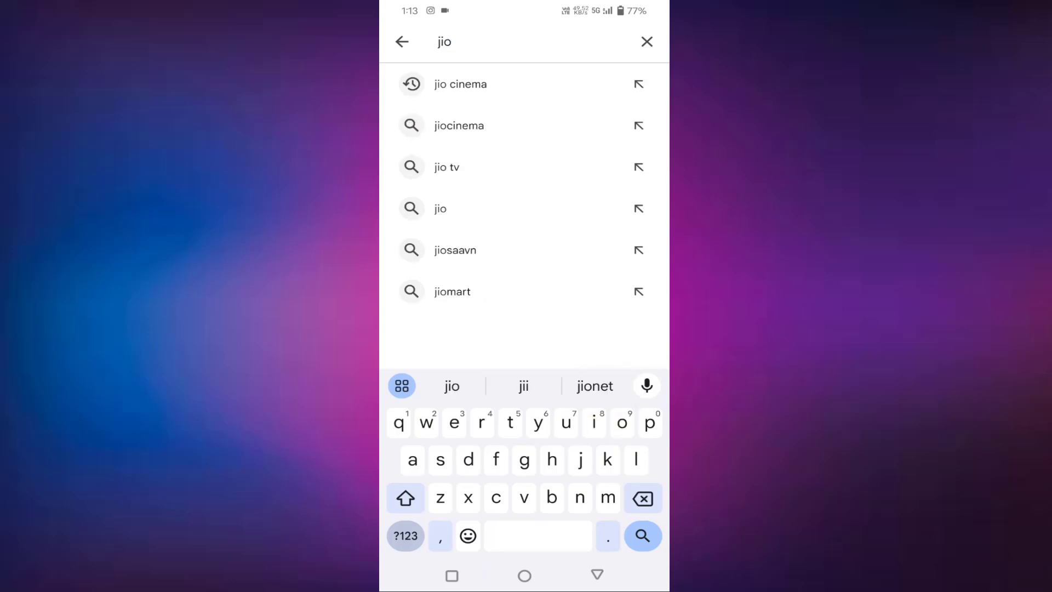
pyautogui.click(461, 83)
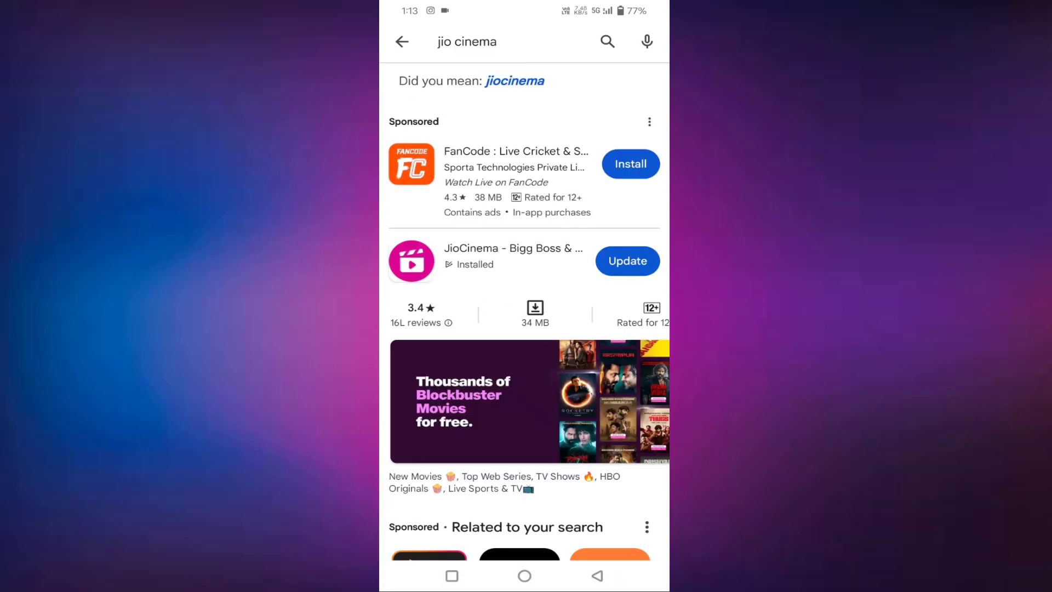
pyautogui.click(627, 261)
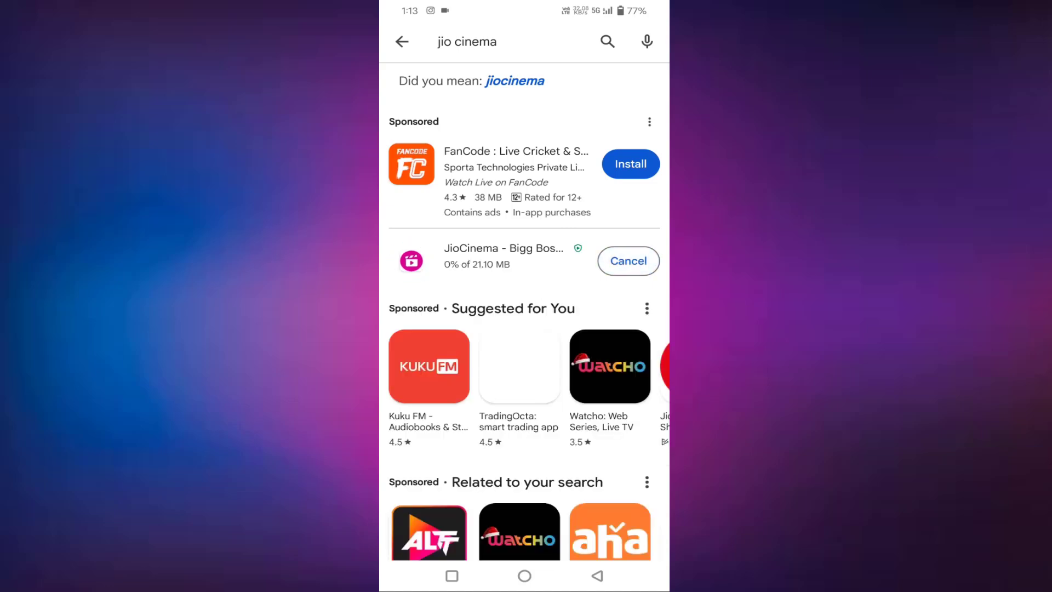
pyautogui.click(401, 42)
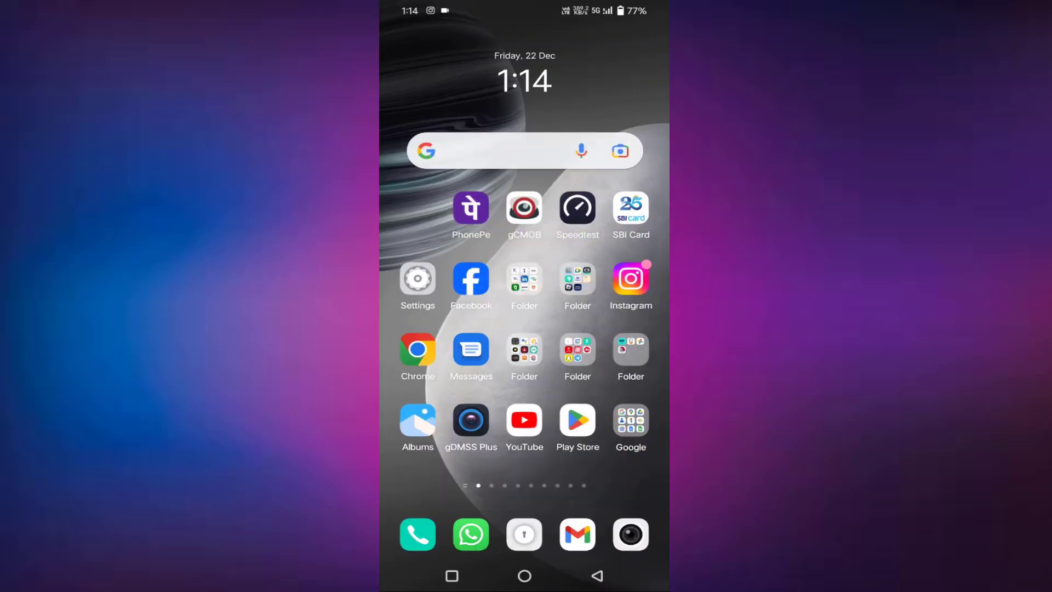
# Step: Clear JioCinema's cached data from its Storage and cache page, leaving the cache at 0 B
pyautogui.click(416, 277)
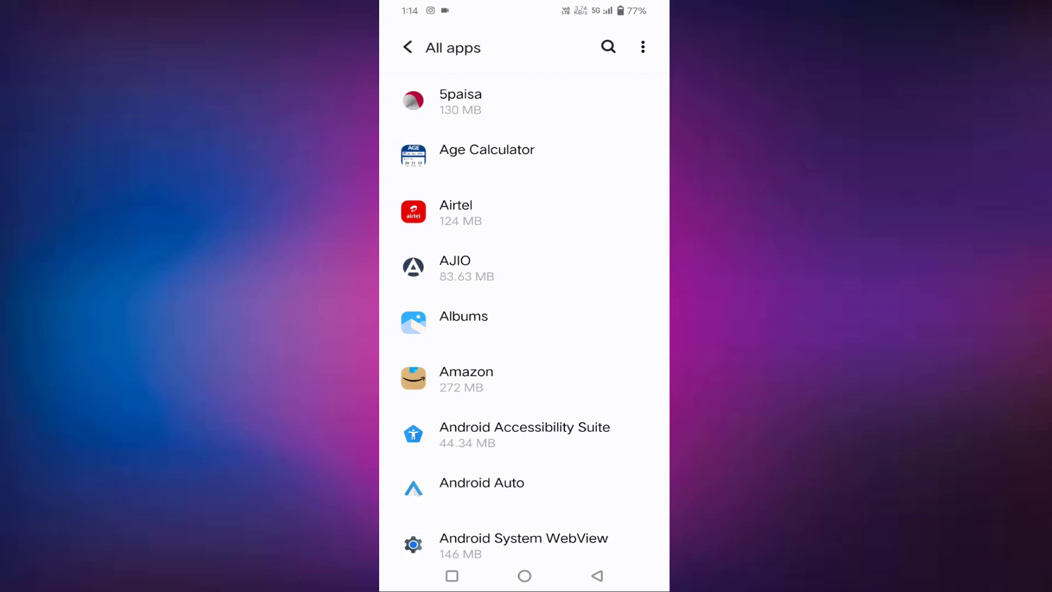
pyautogui.click(607, 47)
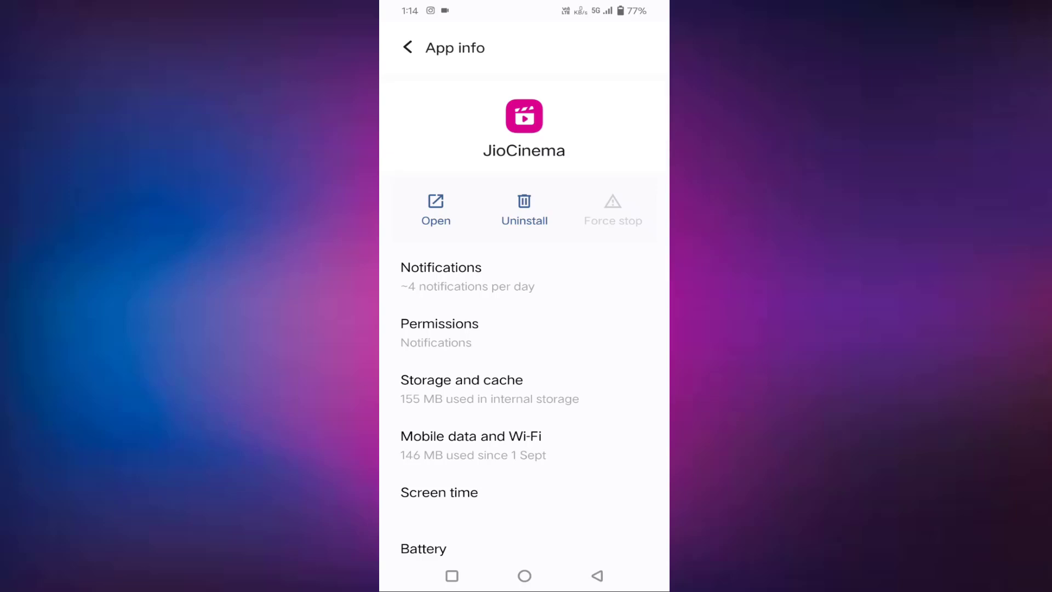
pyautogui.click(462, 387)
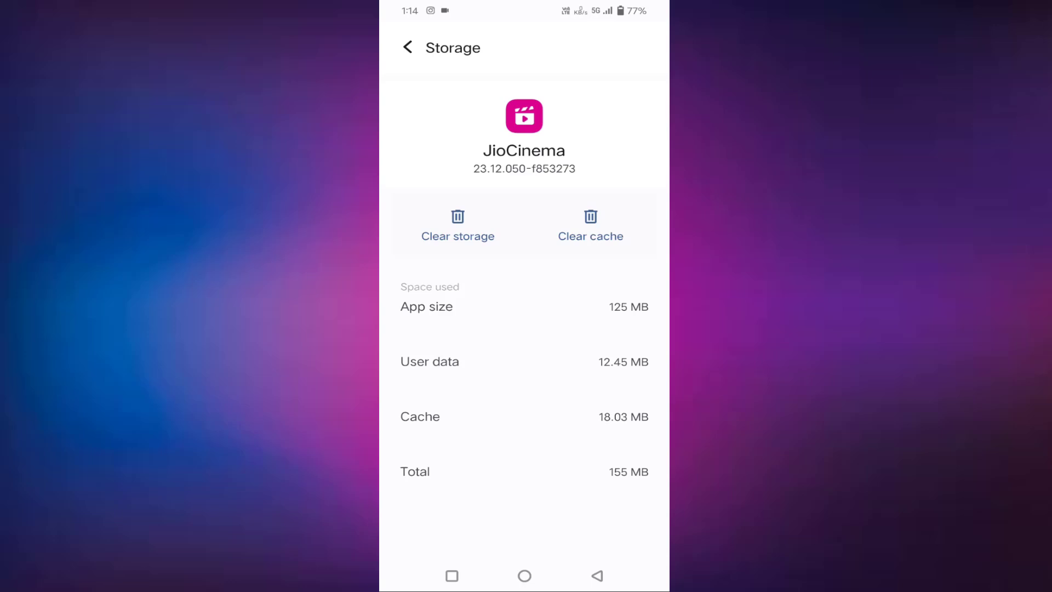
pyautogui.click(590, 222)
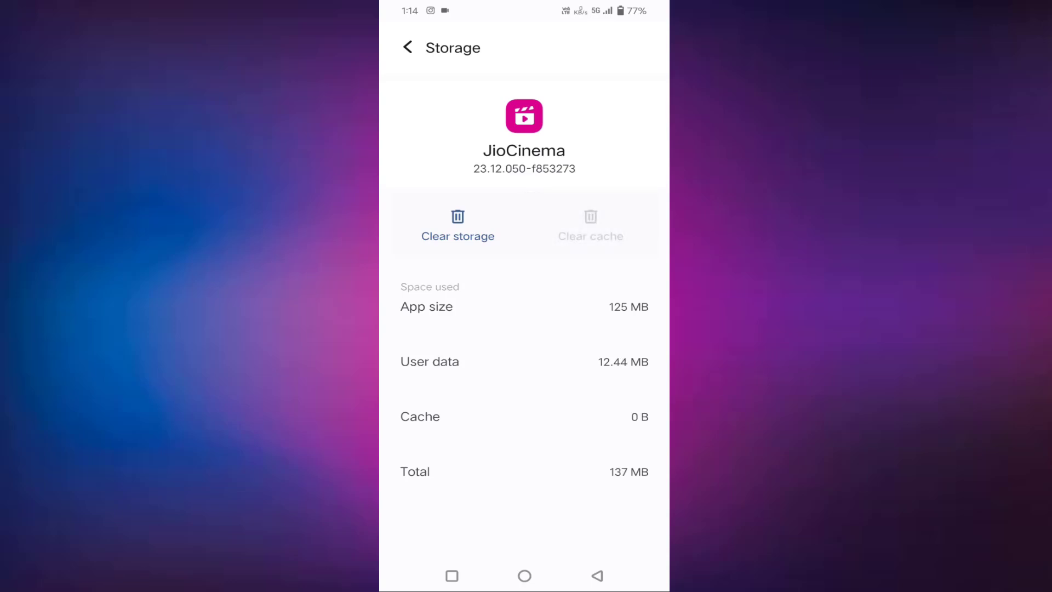
pyautogui.click(408, 47)
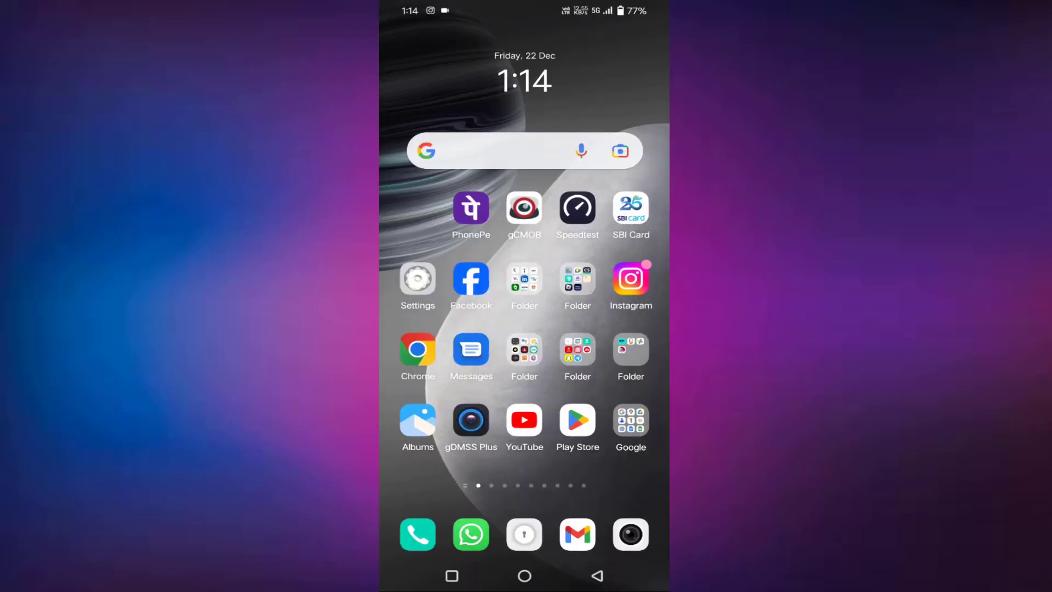
# Step: Reach SIM 1's Access point names list under Network & internet settings
pyautogui.click(417, 275)
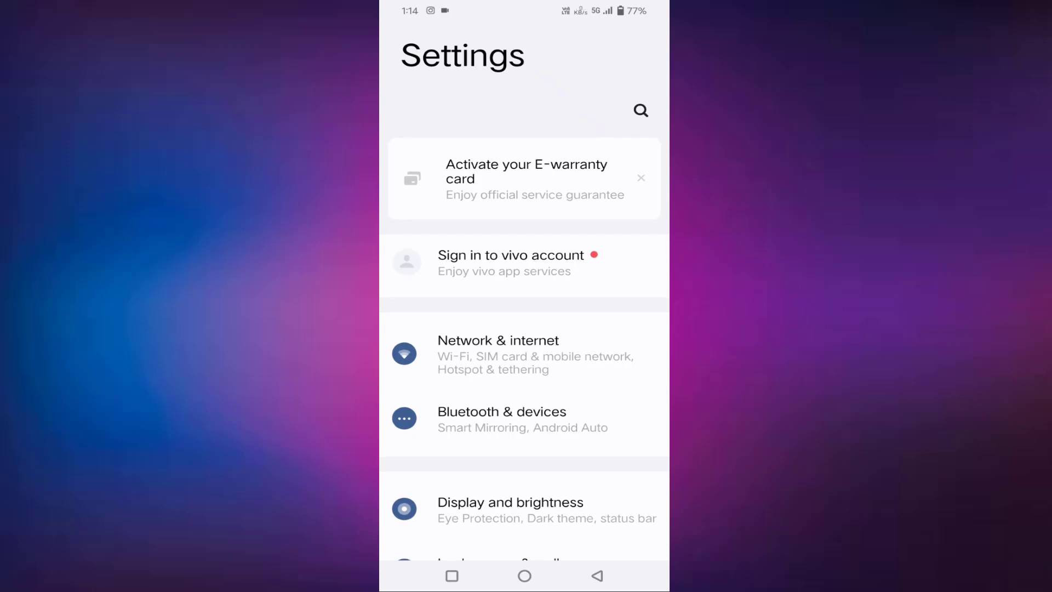
pyautogui.click(498, 354)
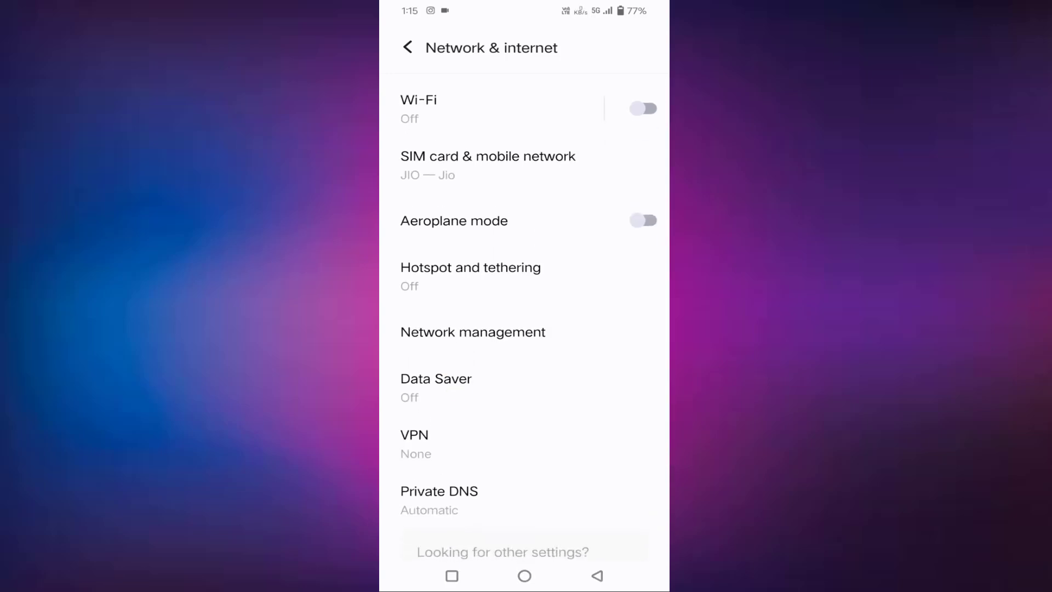
pyautogui.click(488, 165)
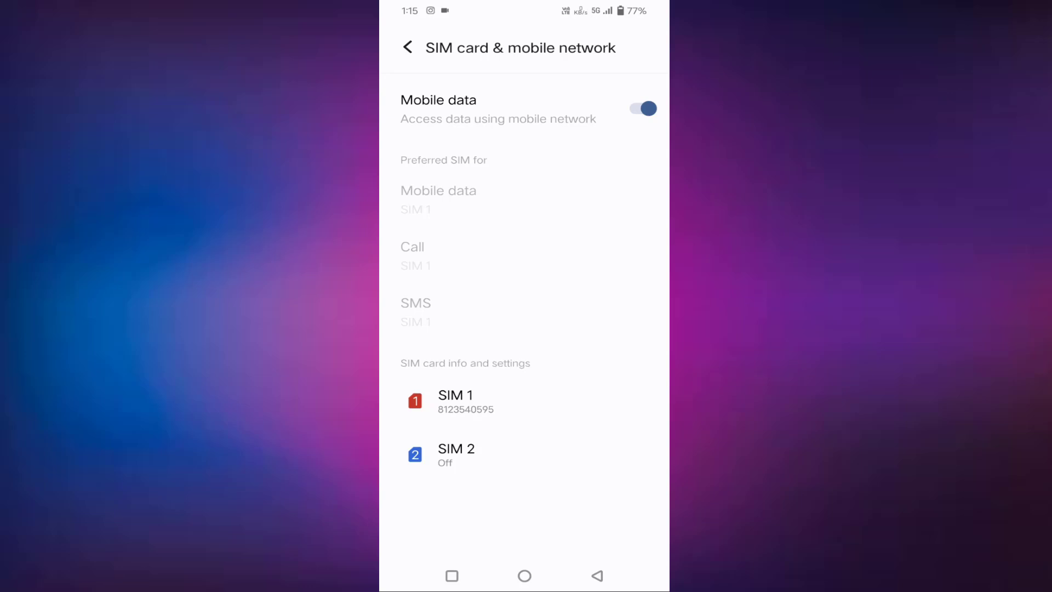
pyautogui.click(455, 401)
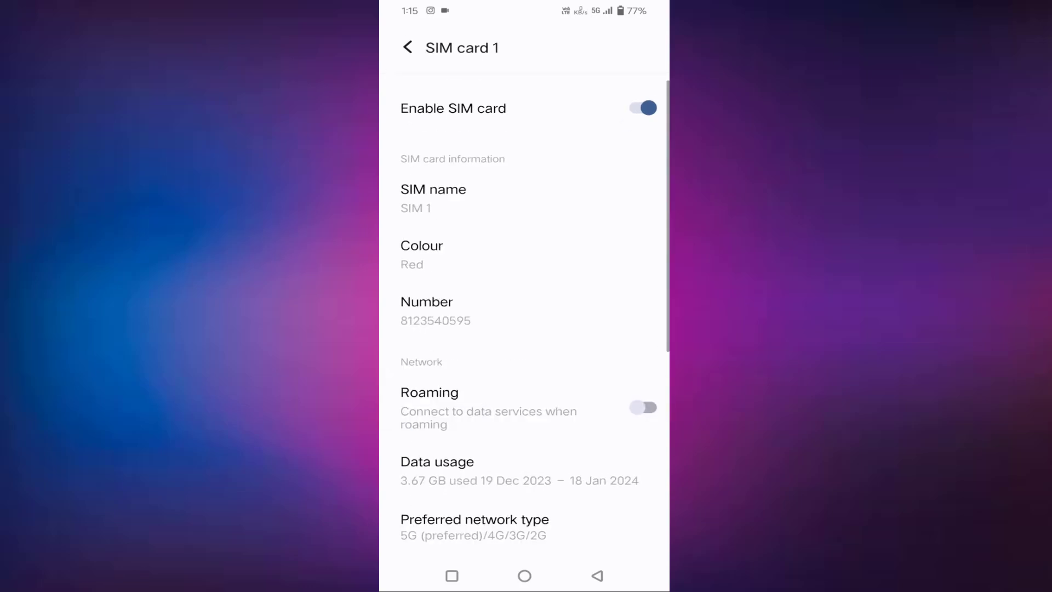
pyautogui.scroll(-3)
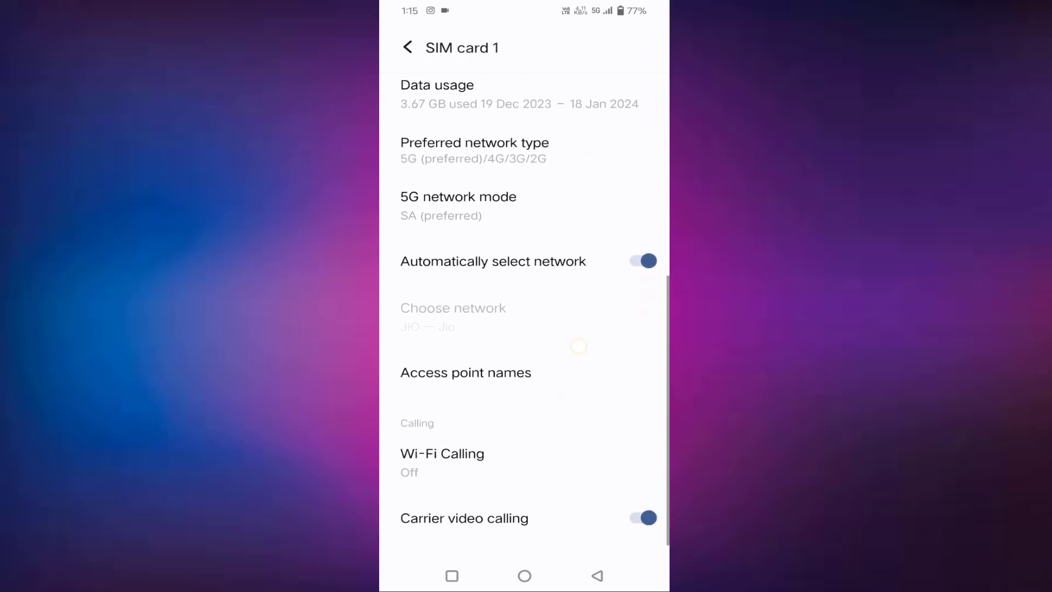
pyautogui.scroll(-3)
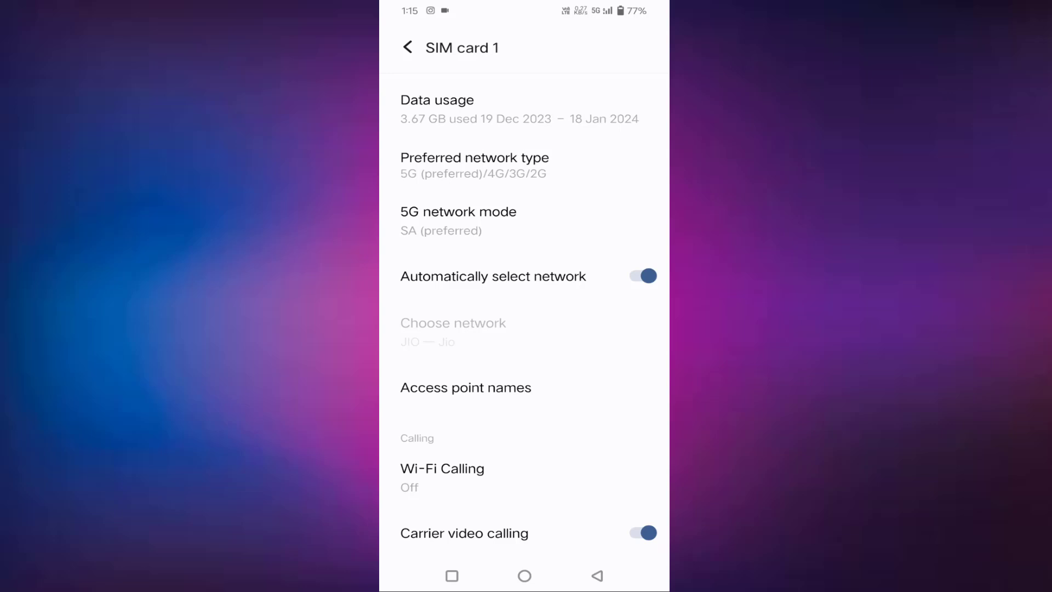
pyautogui.click(465, 387)
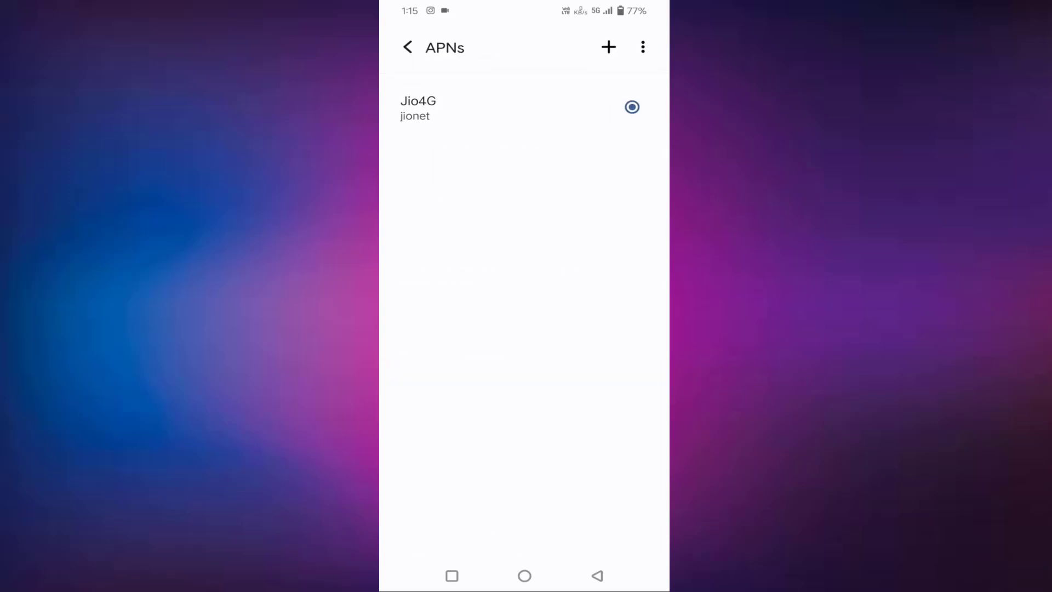
# Step: Reset SIM 1's access point names to default from the more-options menu
pyautogui.click(641, 47)
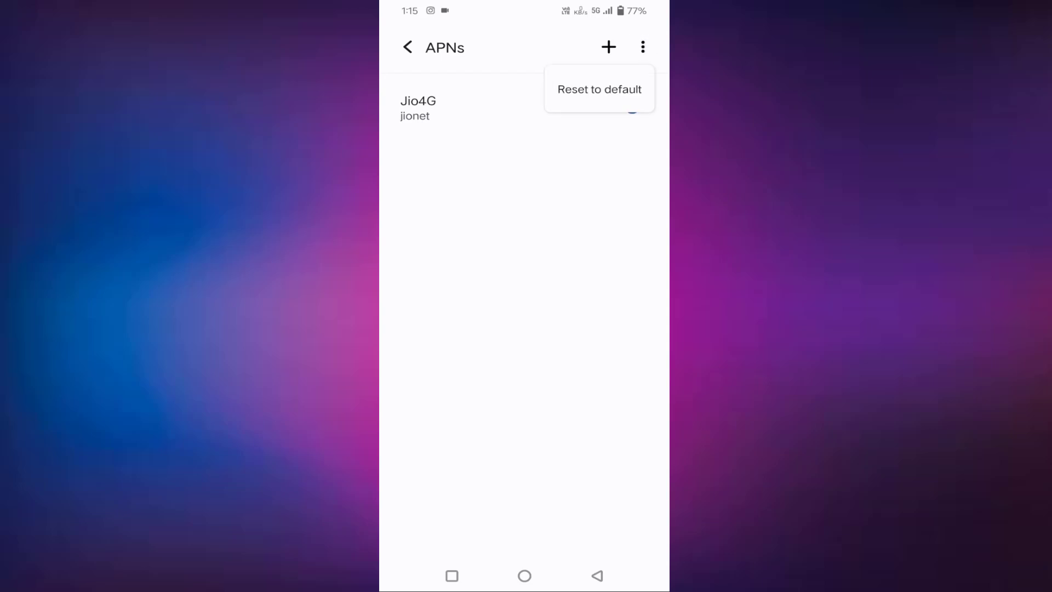
pyautogui.click(599, 89)
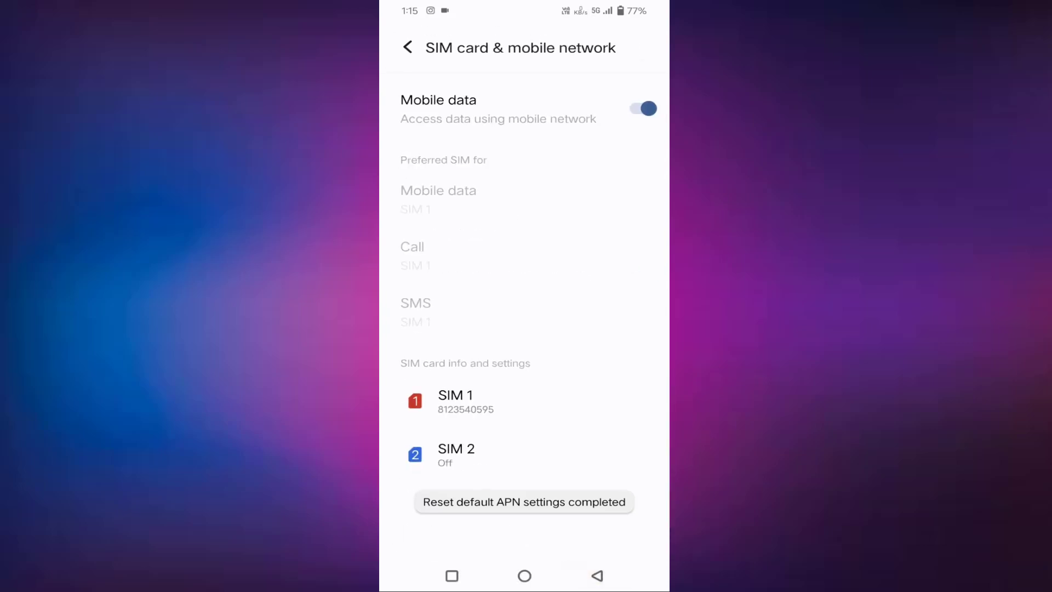
# Step: Manually select the JIO carrier for SIM 1 from the available networks list
pyautogui.click(454, 400)
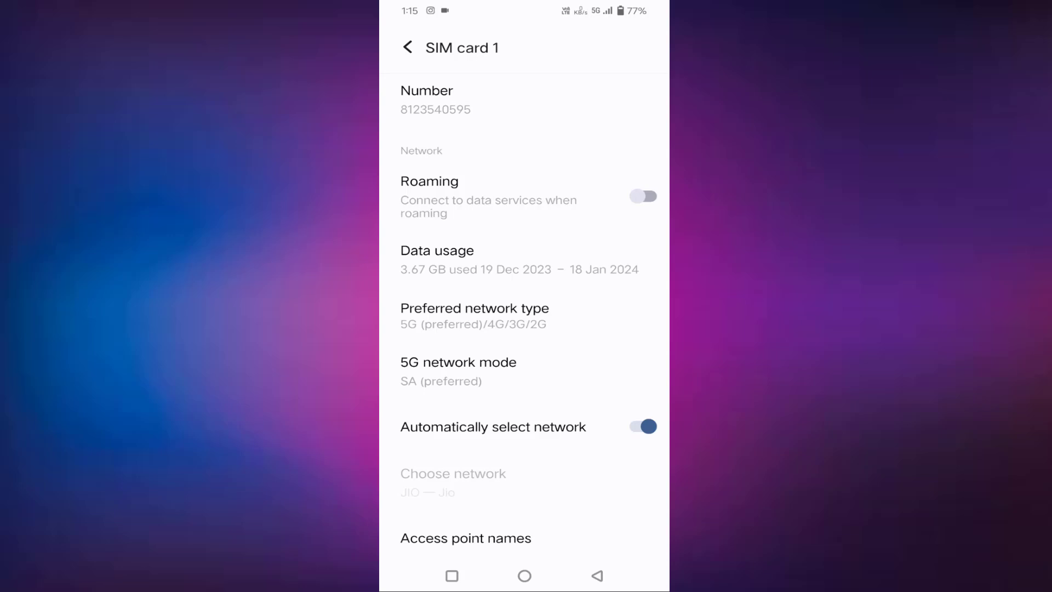
pyautogui.click(453, 482)
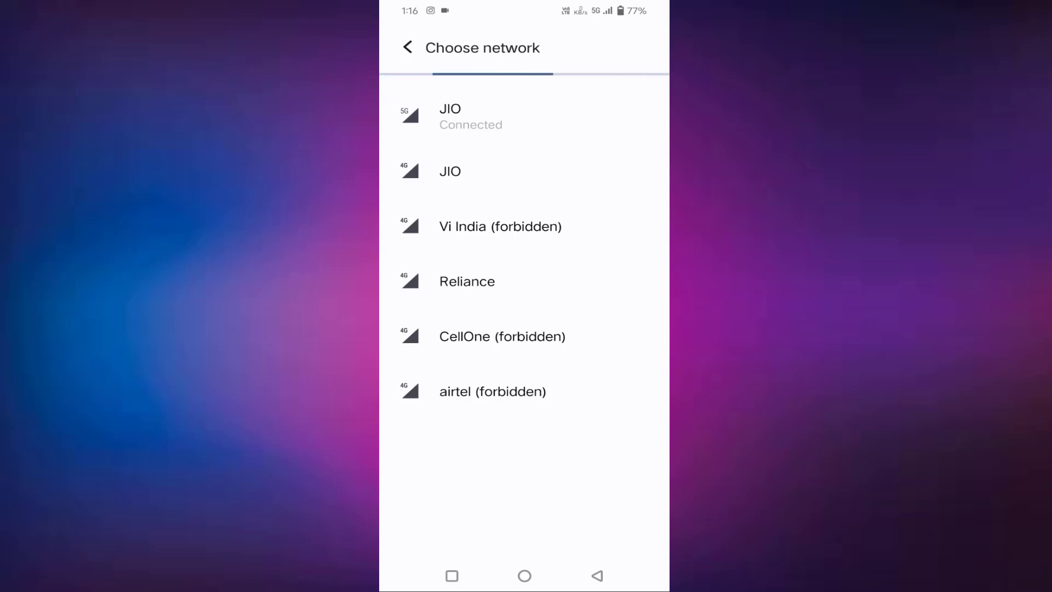
pyautogui.click(596, 576)
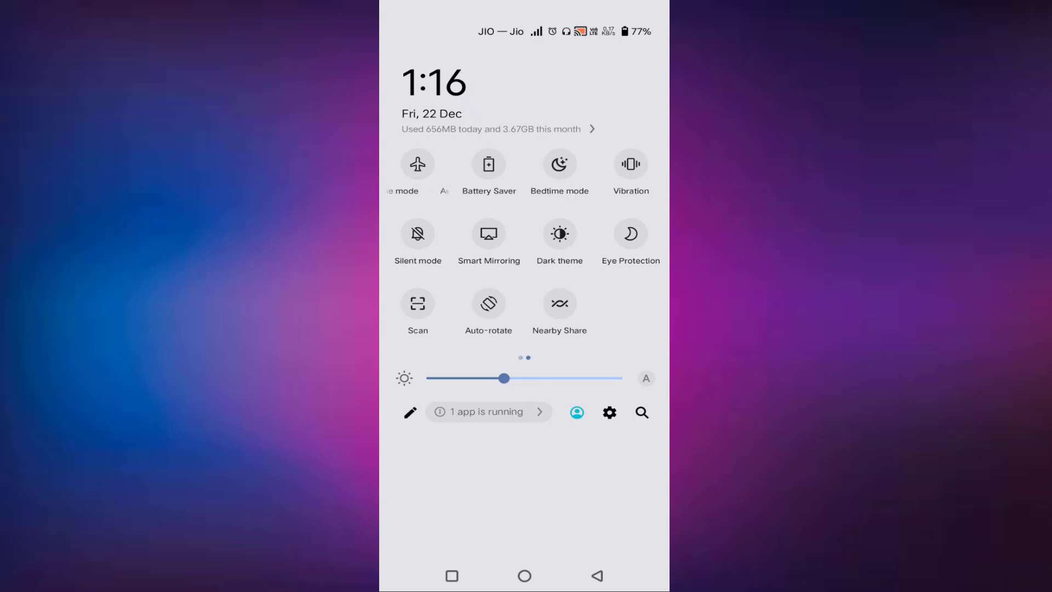
# Step: Toggle the Aeroplane mode tile on and then off to force a network reconnect
pyautogui.click(416, 163)
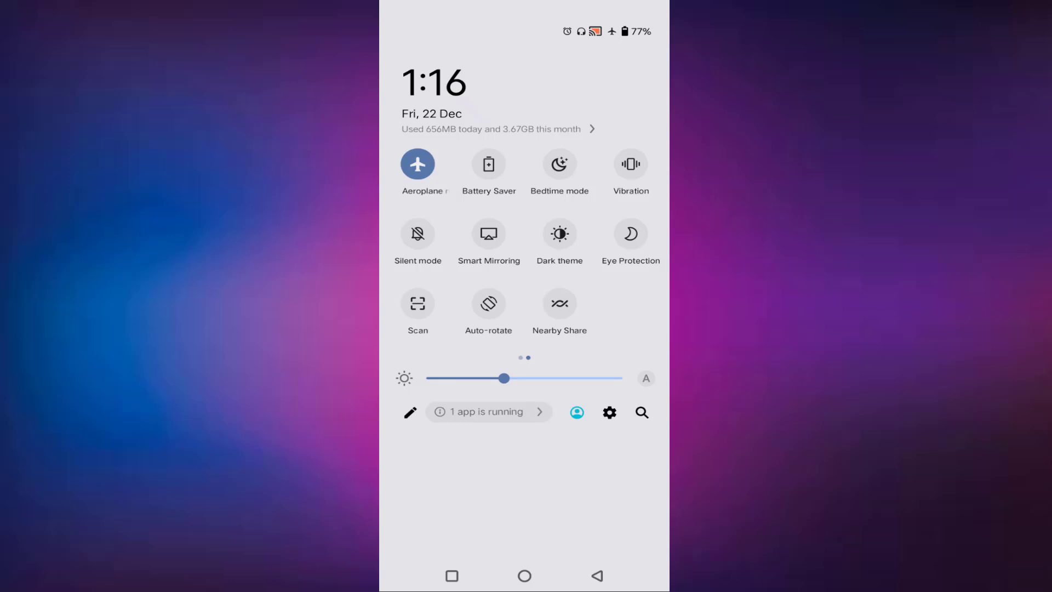
pyautogui.click(418, 163)
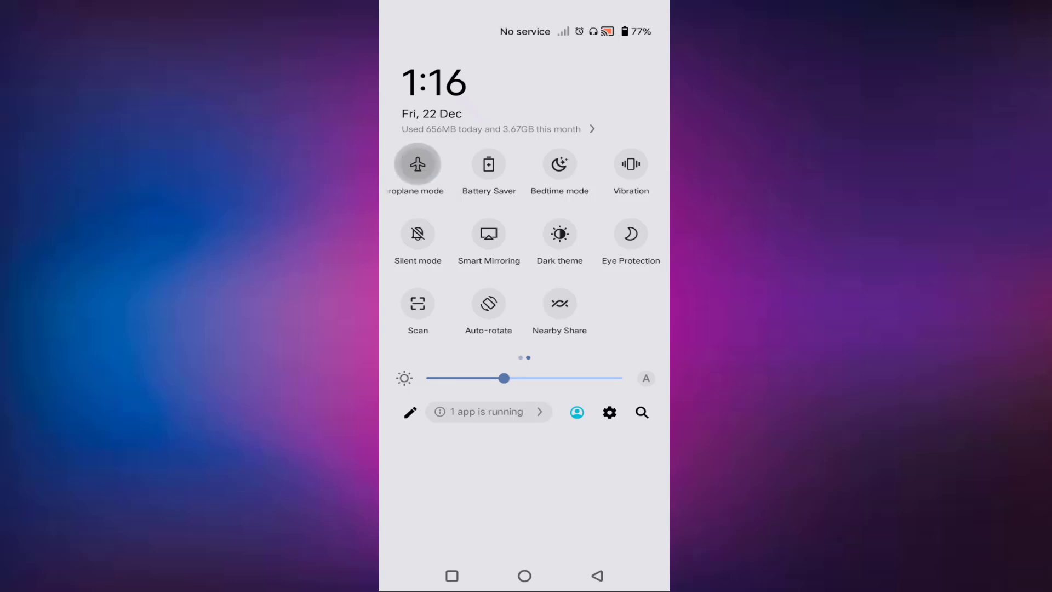